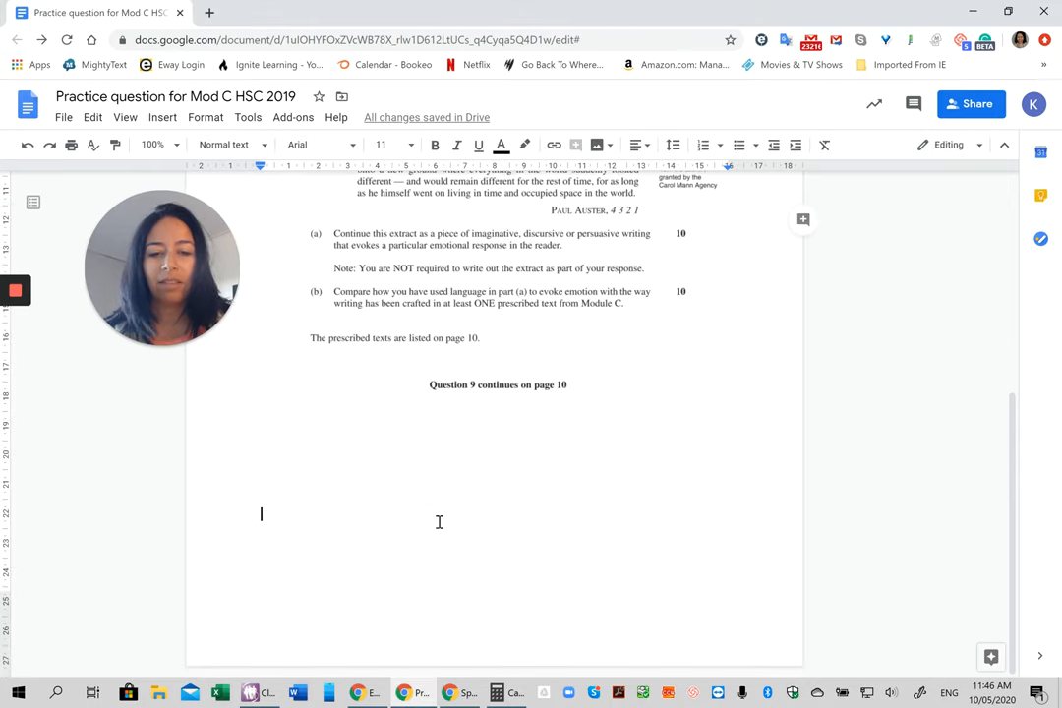
Write 'Current issues' below the Mod C question and start a bulleted list.
text(Current issues)
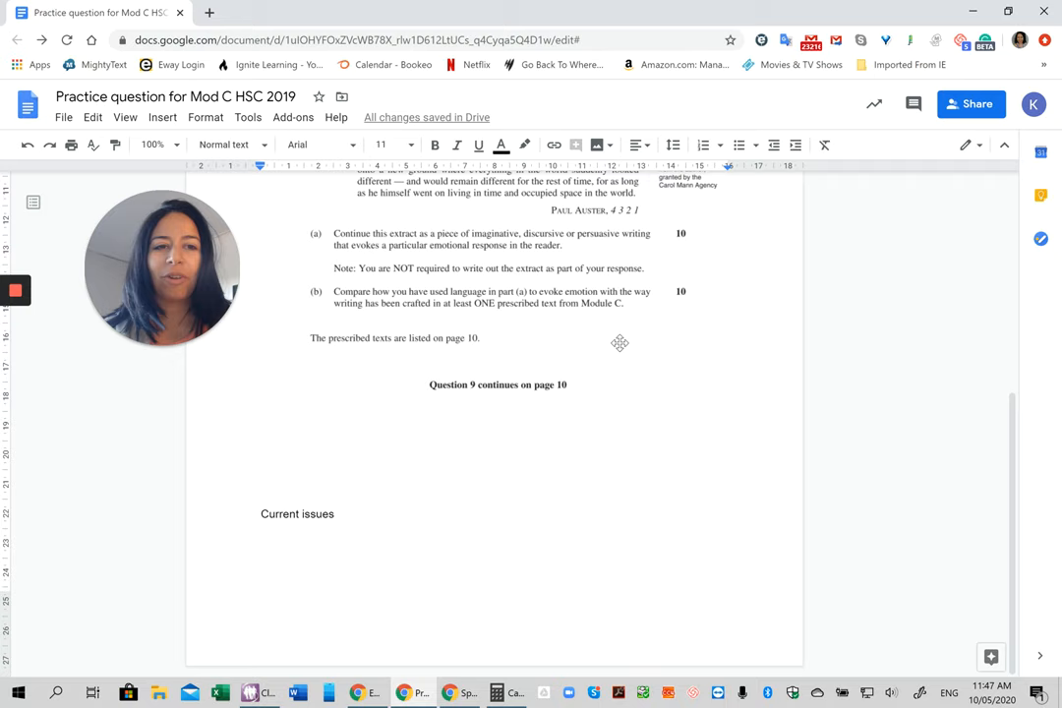
mouse_move(676, 226)
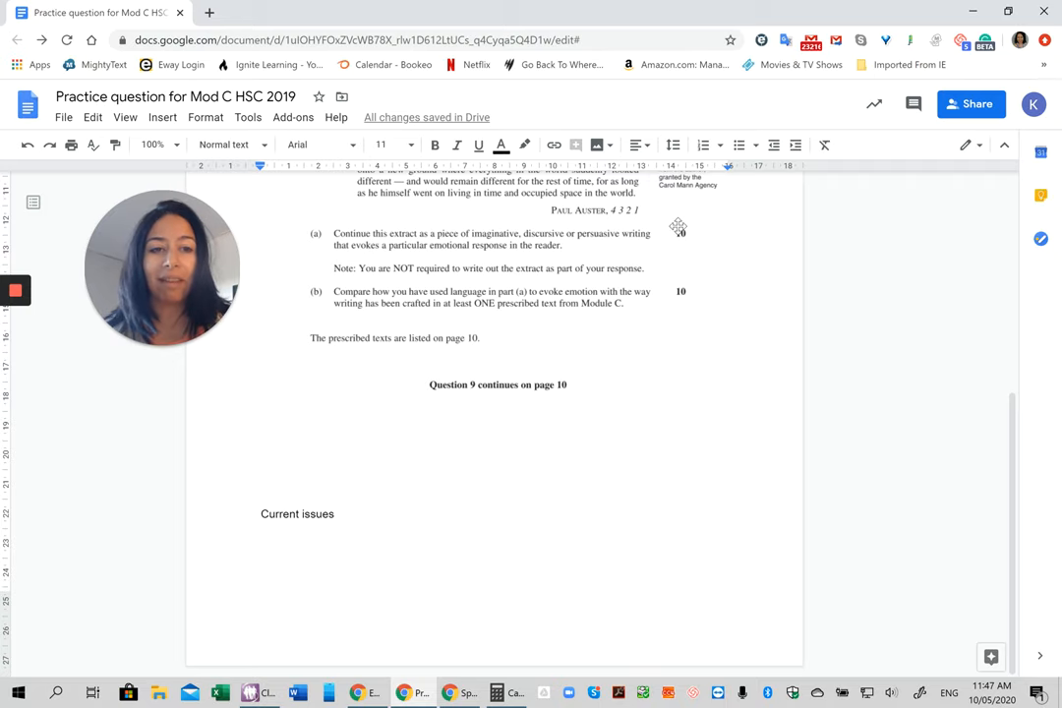
click(739, 145)
text(Social isolation)
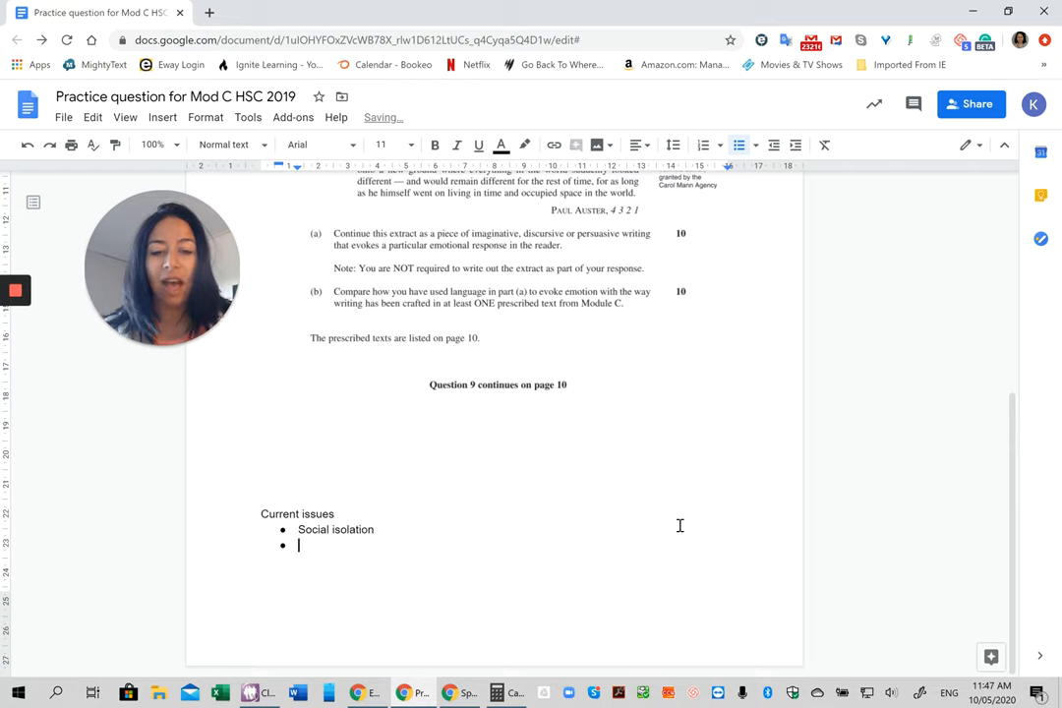
Add bullets 'Mental illness', 'Privacy' and 'Protecting the weaker people in the community'.
text(Mental illness)
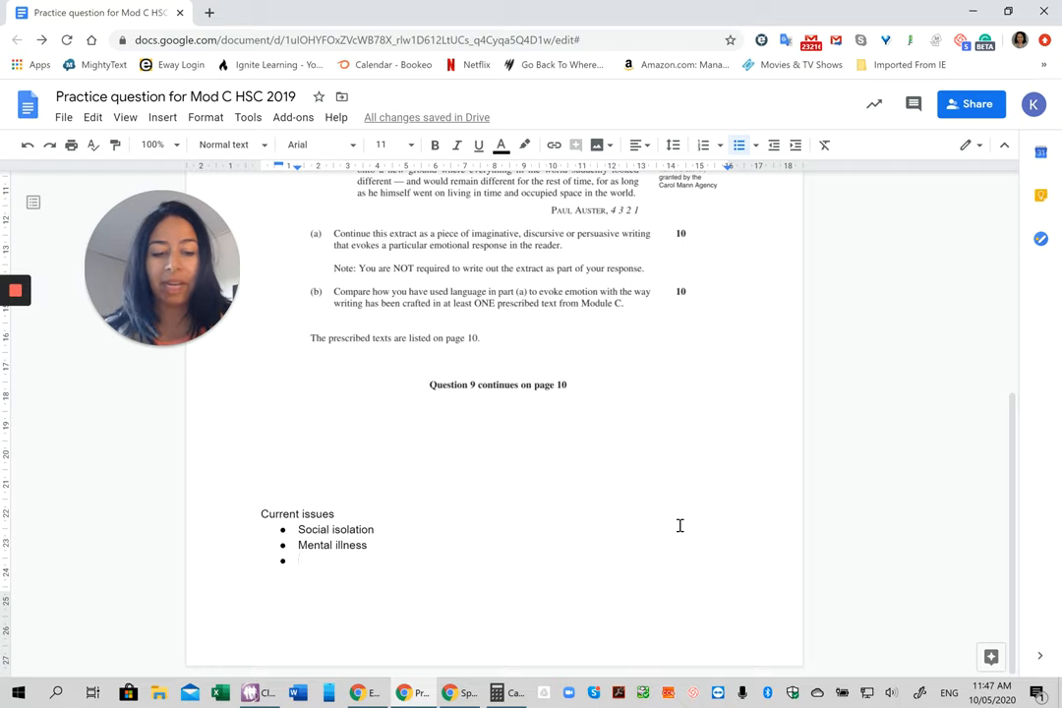
text(Priv)
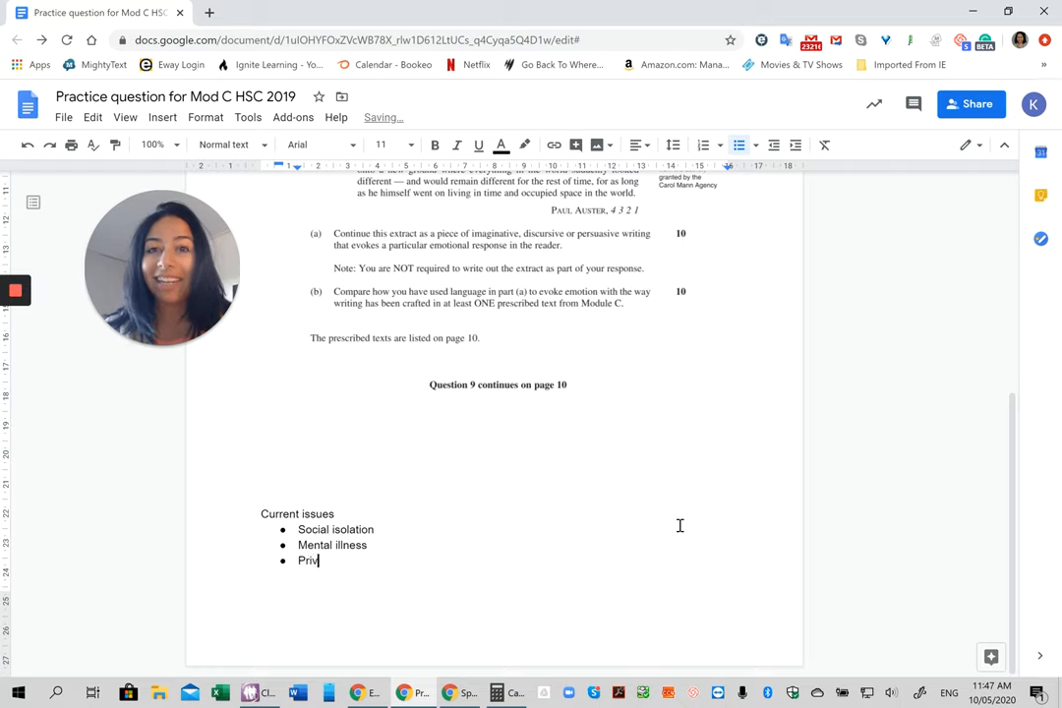
text(acy)
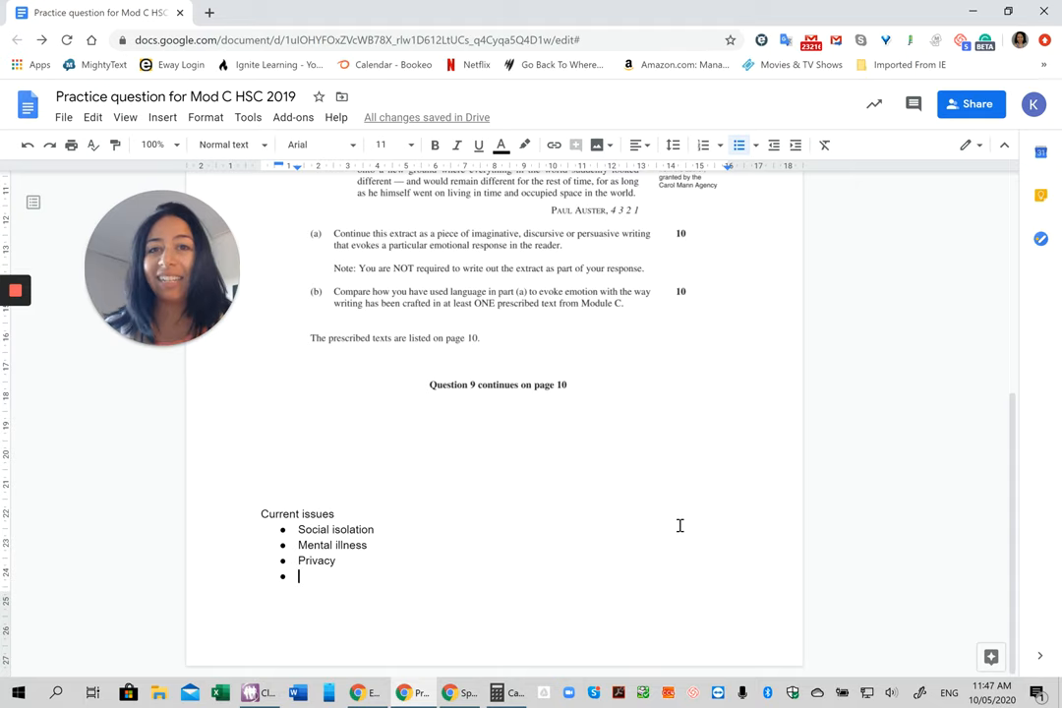
text(Protecting)
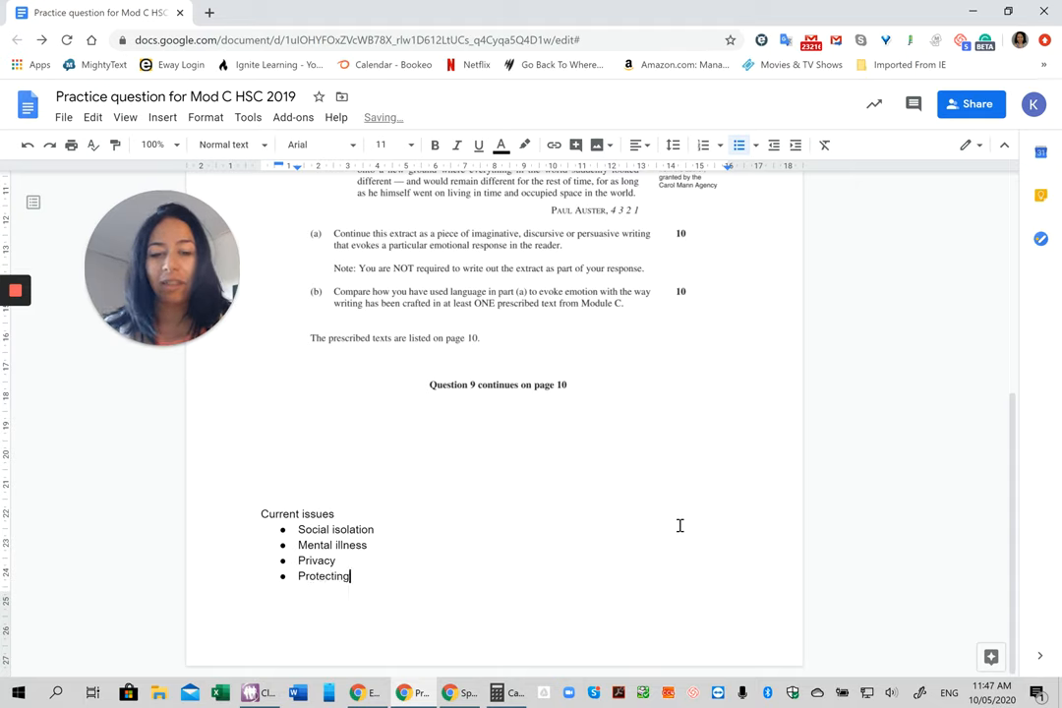
text(the weaker)
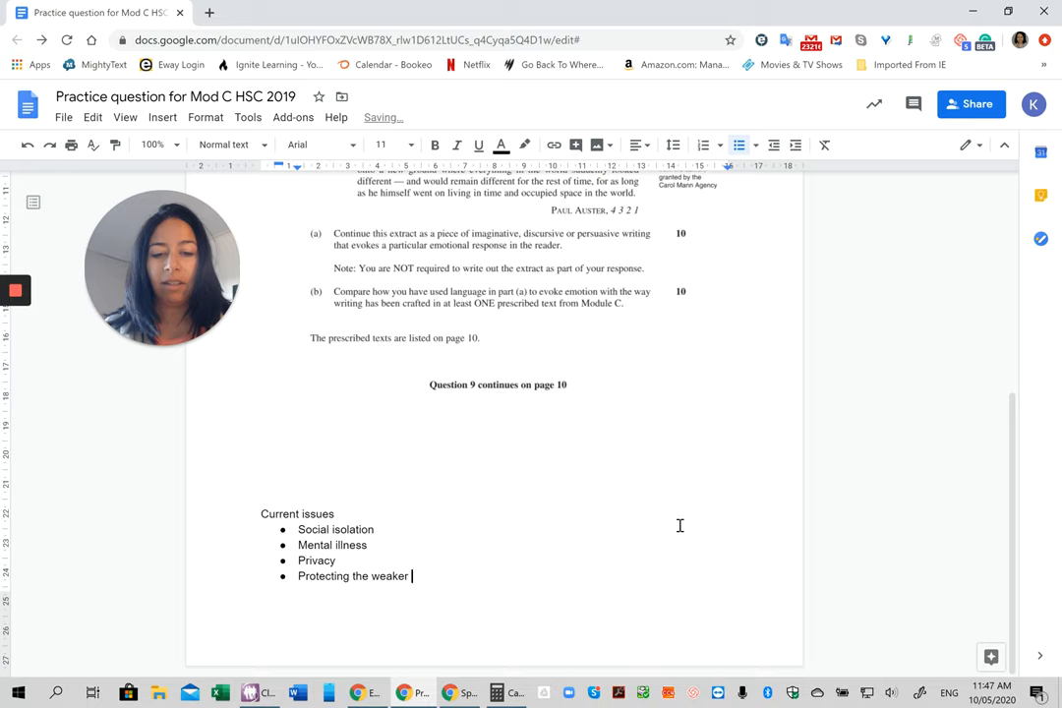
text(people in the com)
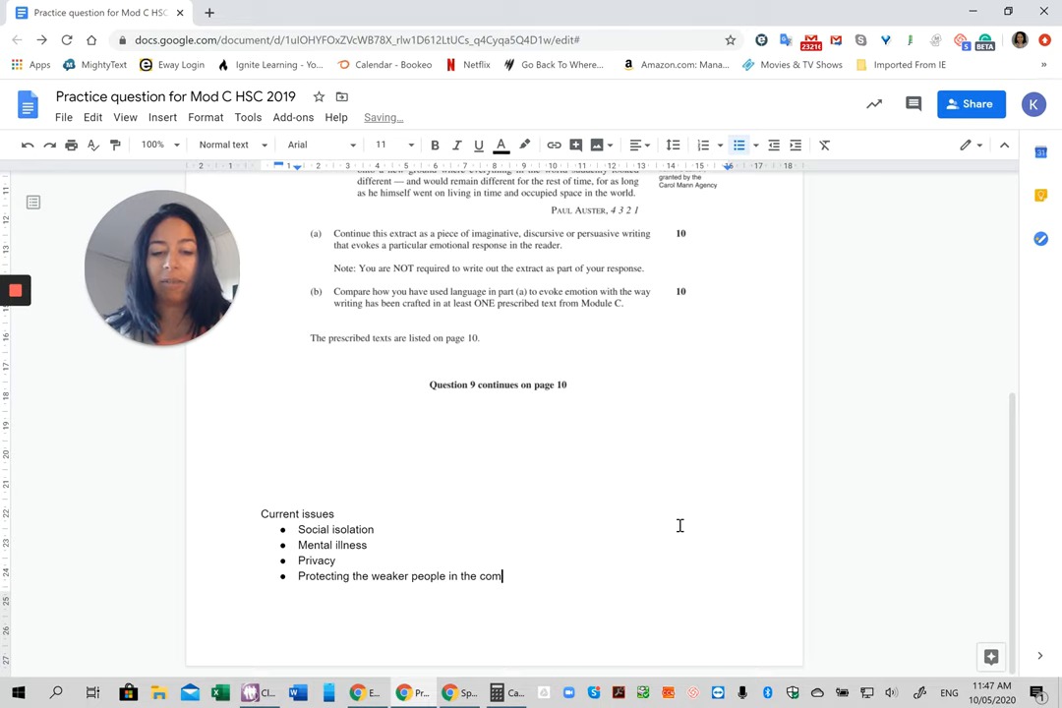
text(munity)
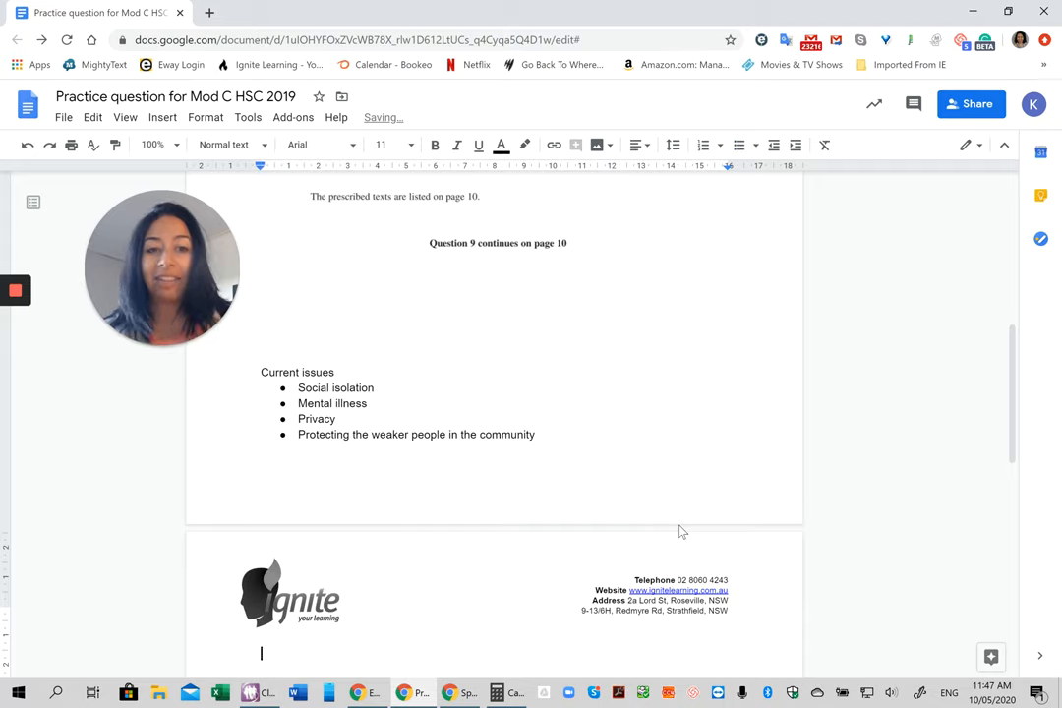
Add a bullet 'Climate change, the way human impact the environment'.
click(739, 146)
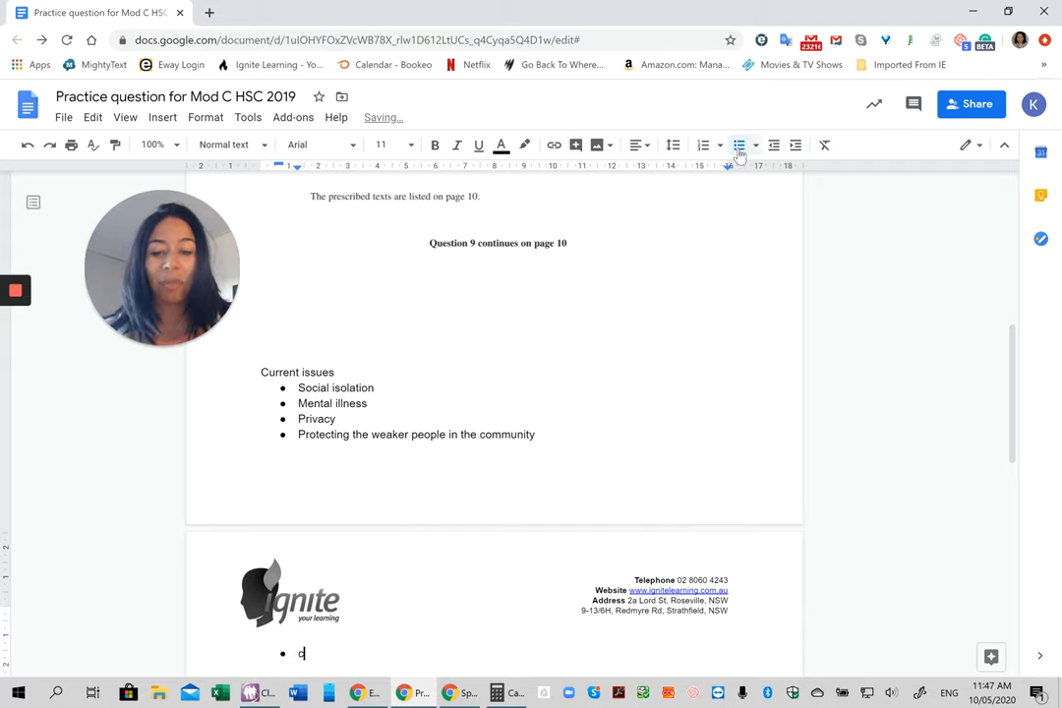
text(Climate change, the way human)
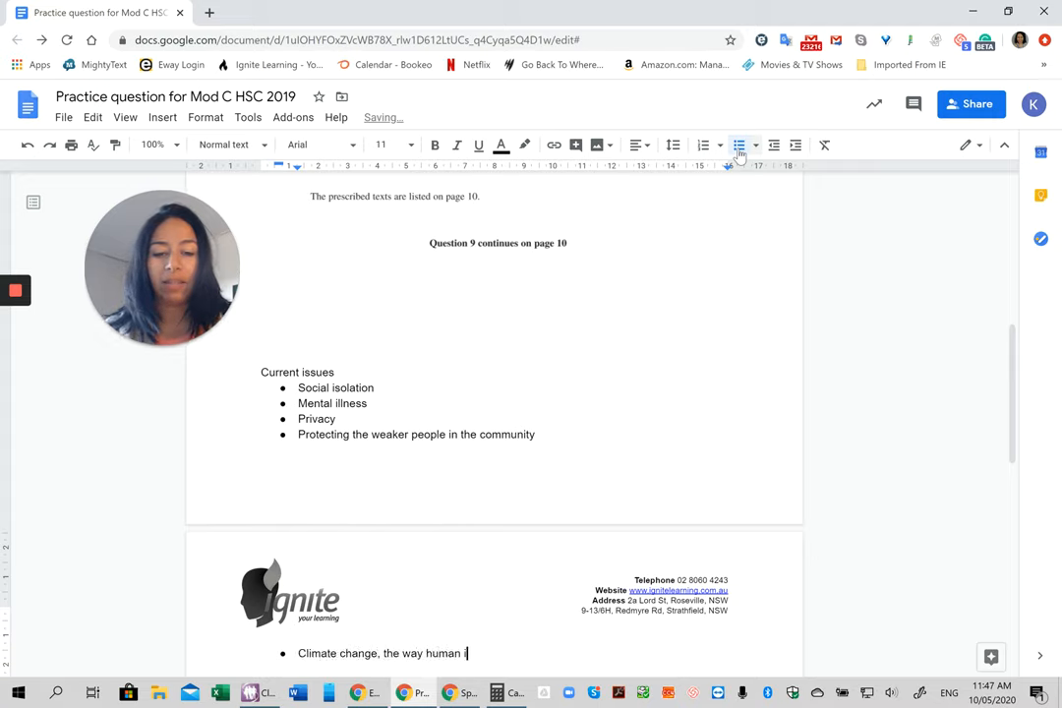
text(impact the environment)
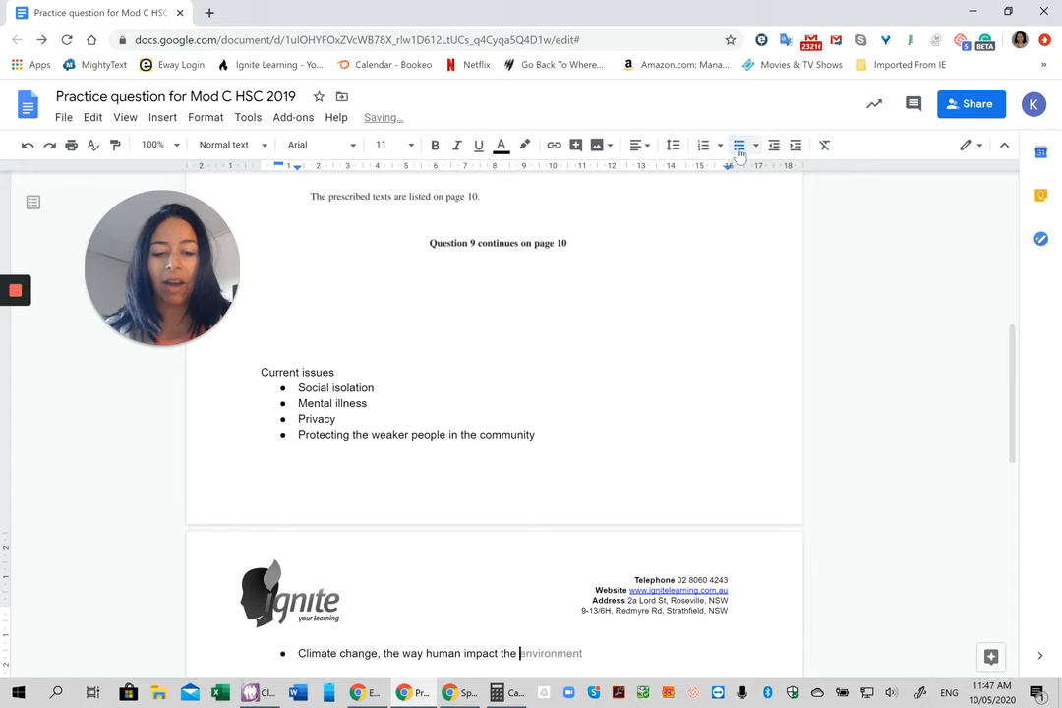